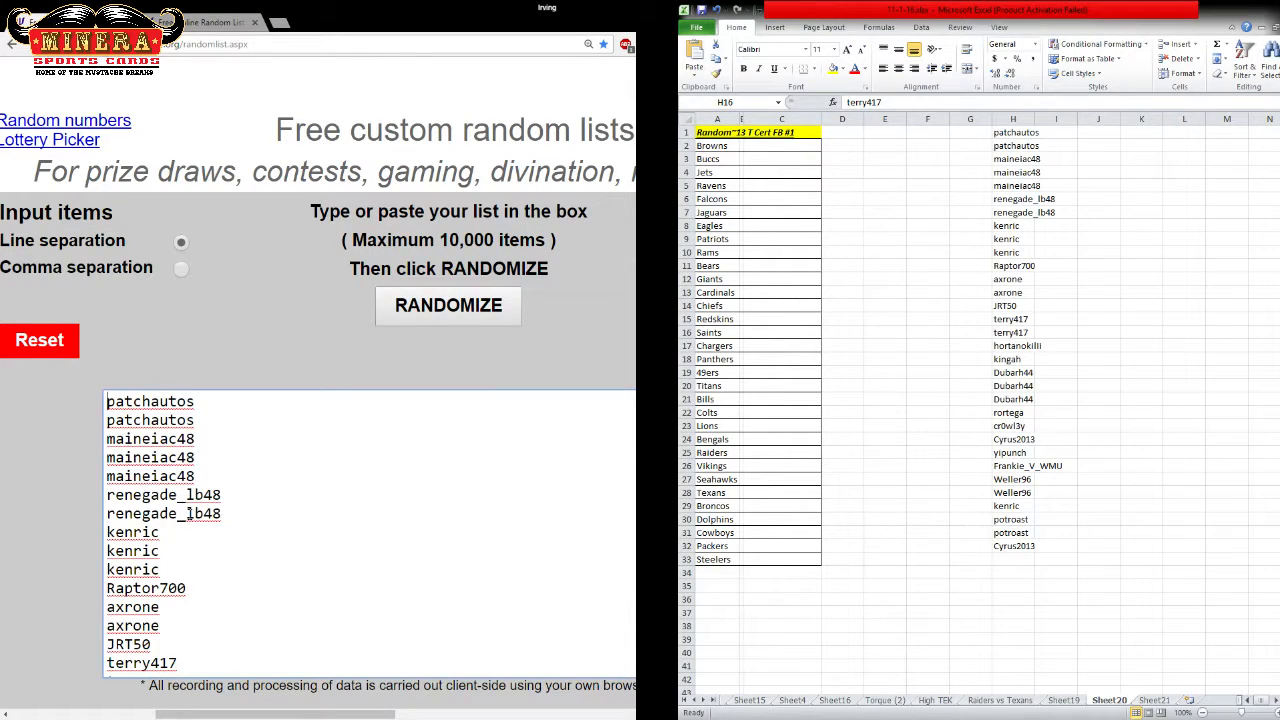
# Randomize the pasted participant names seven times to get a well-shuffled numbered list.
pyautogui.click(448, 304)
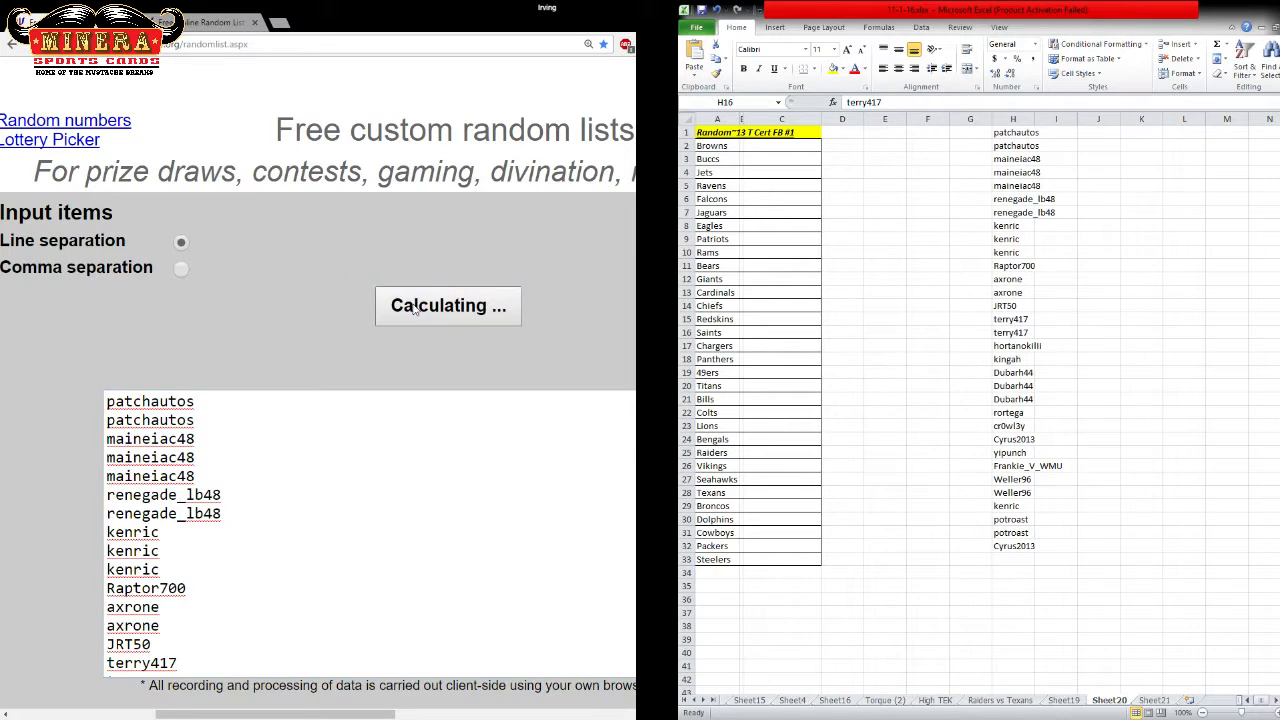
pyautogui.click(448, 304)
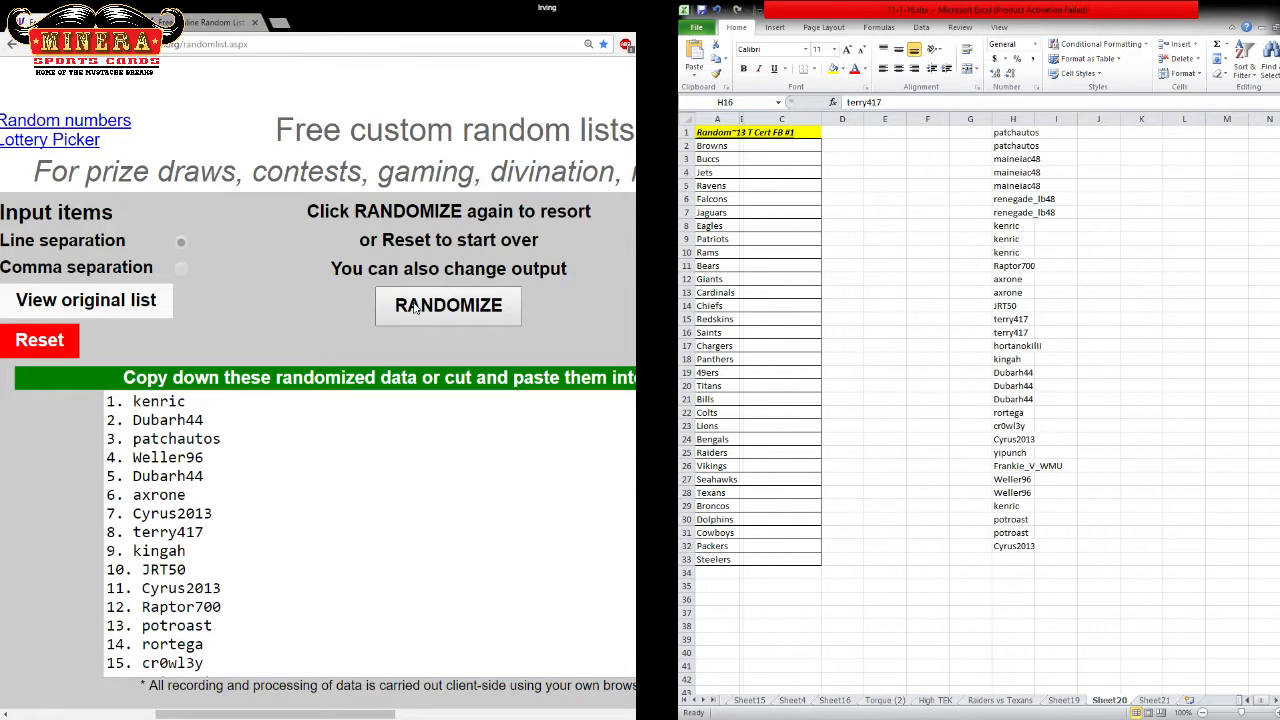
pyautogui.click(448, 304)
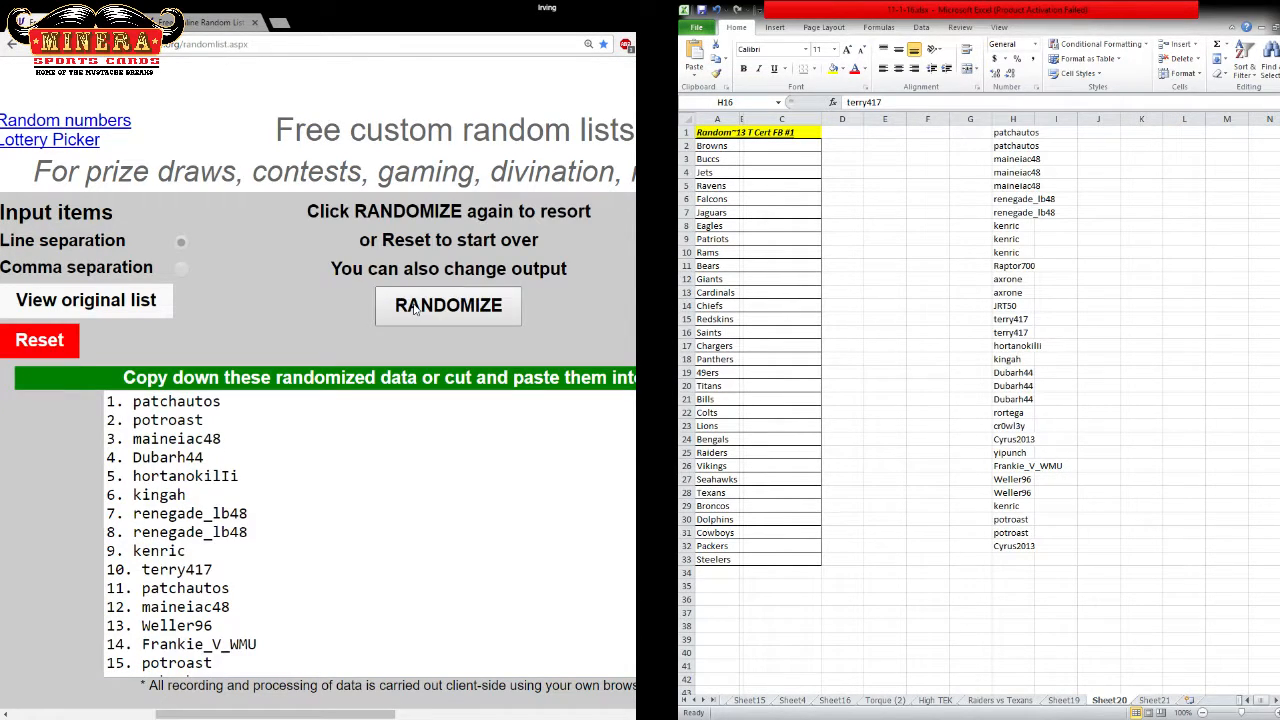
pyautogui.click(448, 304)
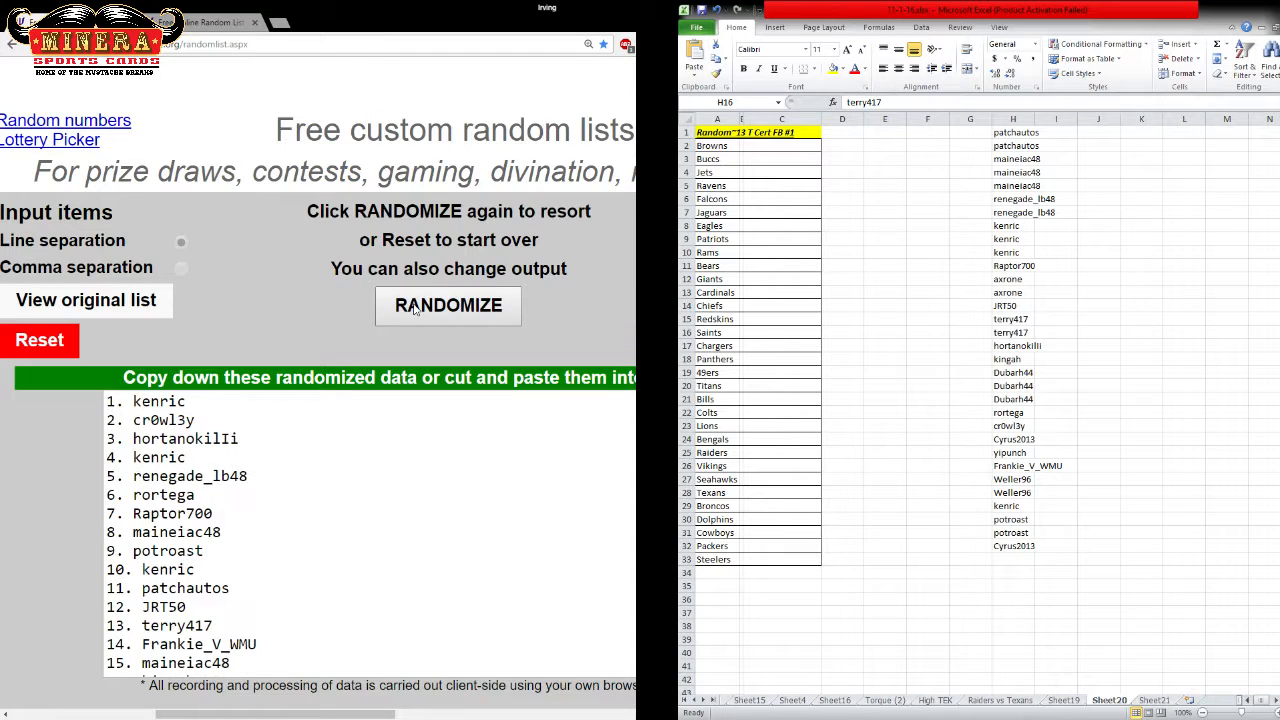
pyautogui.click(448, 304)
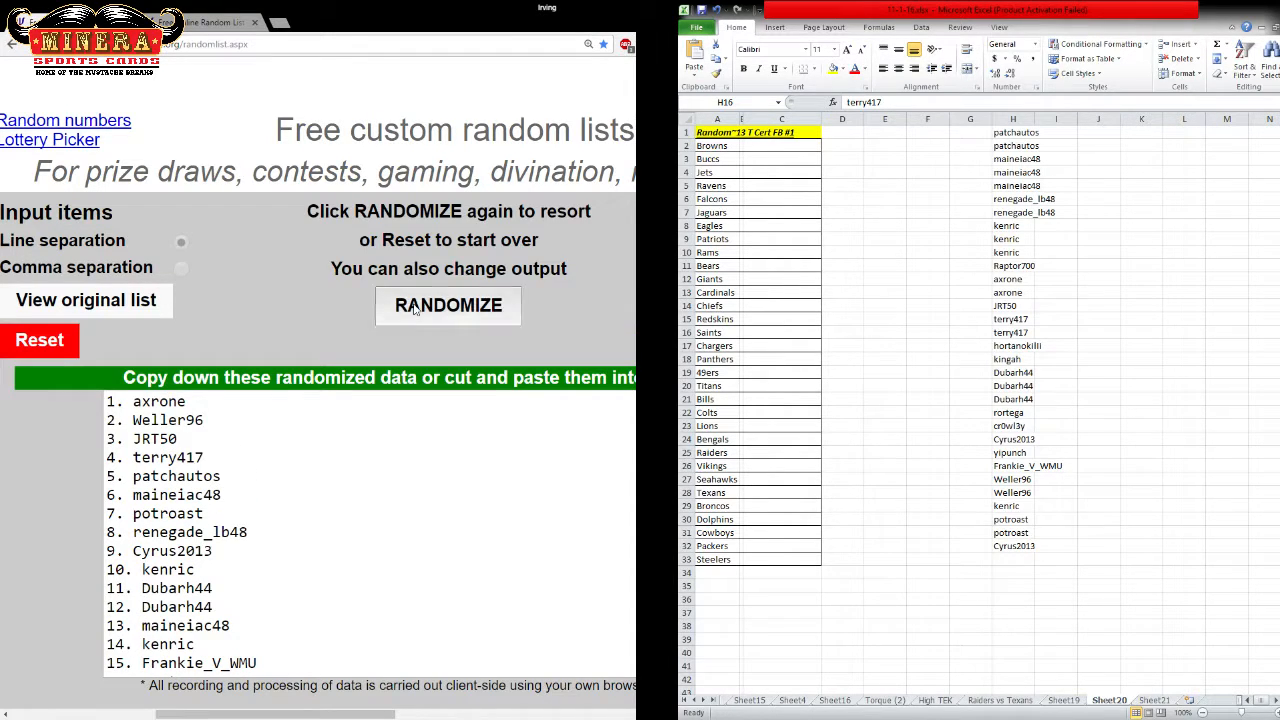
pyautogui.click(448, 304)
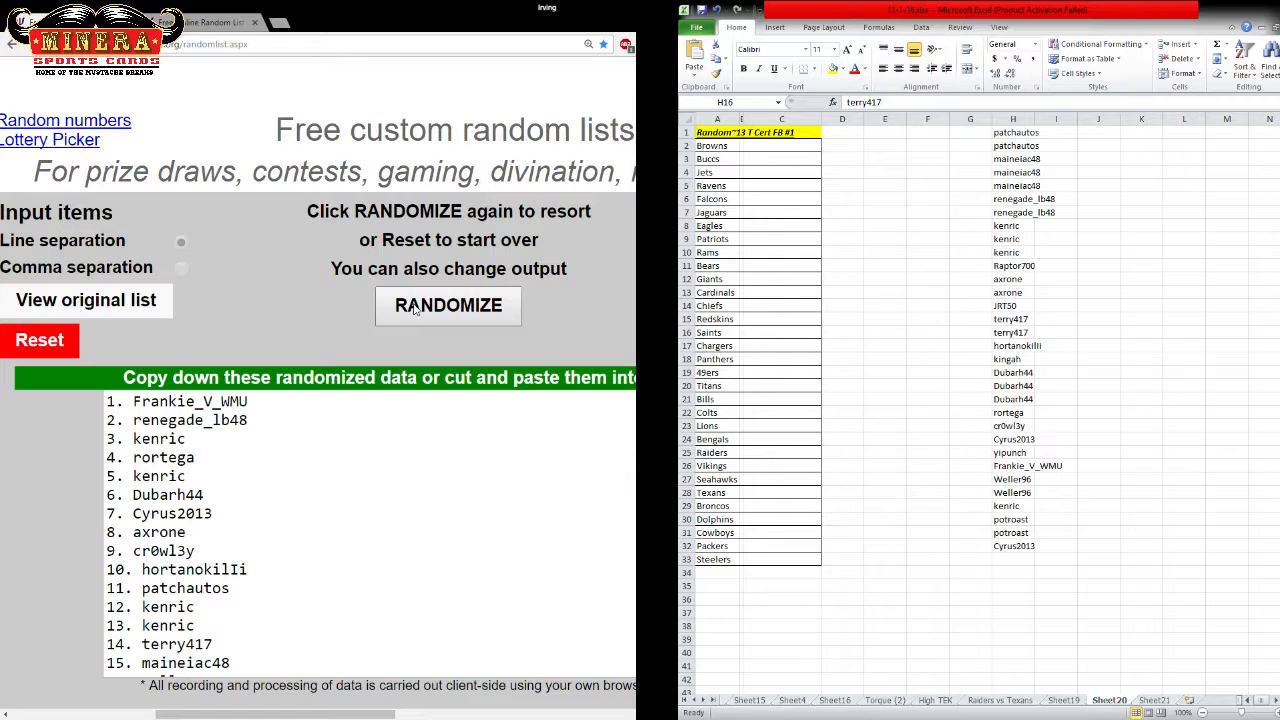
pyautogui.click(448, 304)
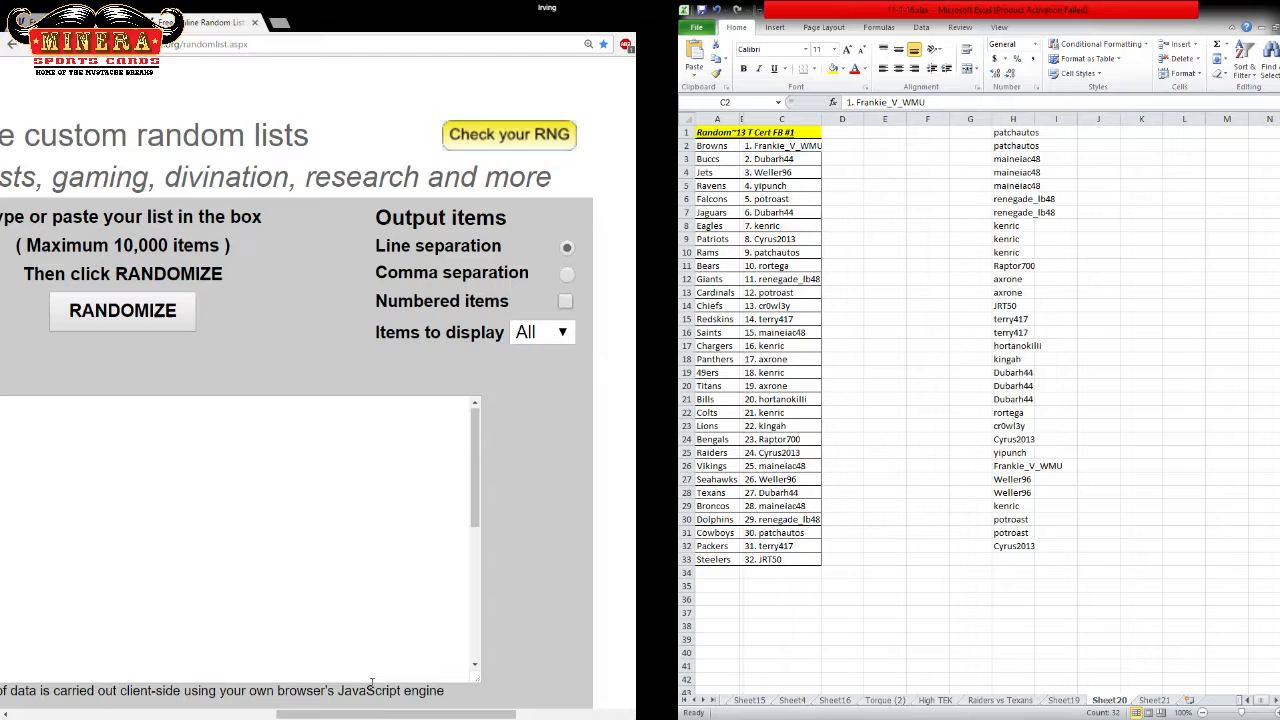
# Reset the generator with Start Over so the team list can be pasted for shuffling.
pyautogui.click(122, 310)
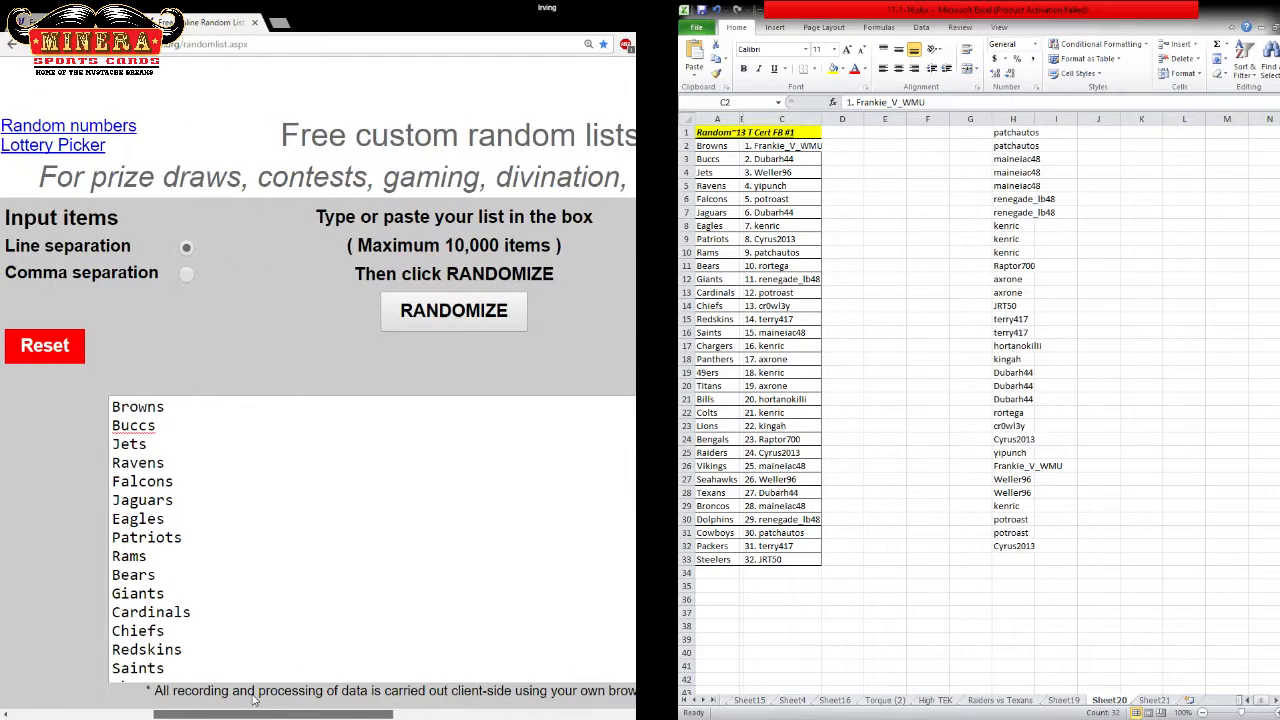
# Randomize the 32 NFL team names six times into a shuffled order.
pyautogui.click(256, 560)
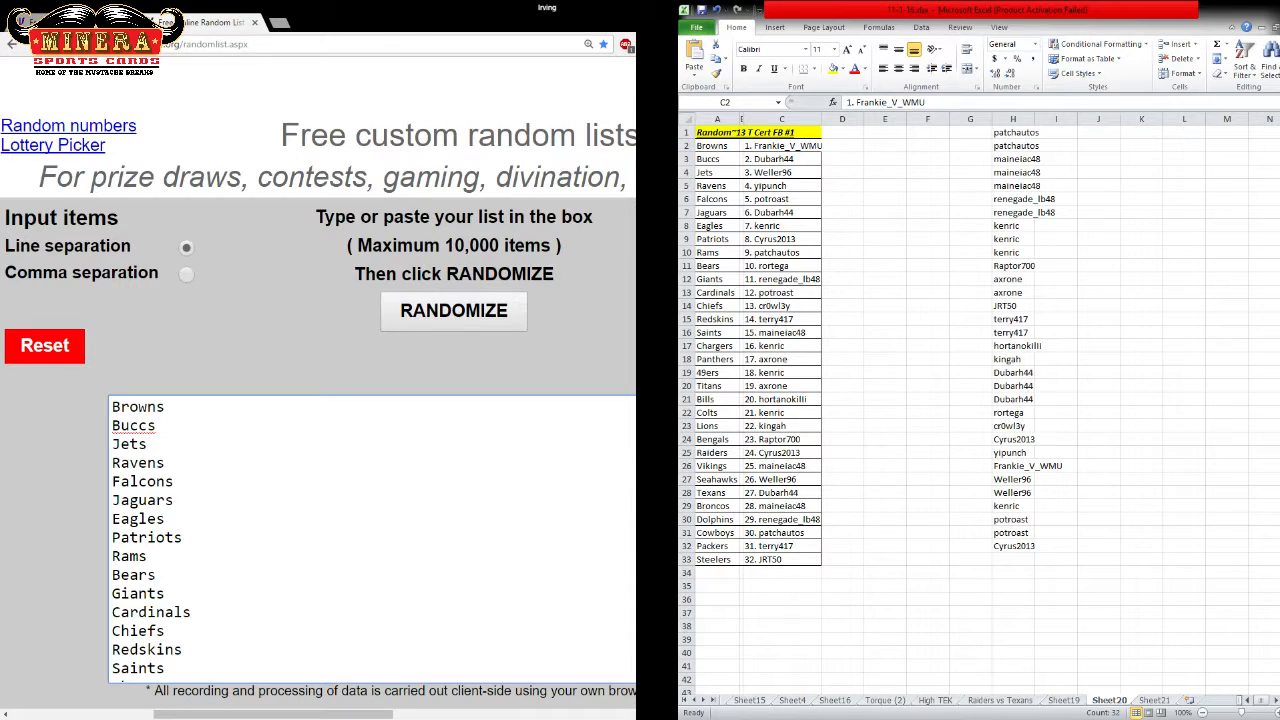
pyautogui.click(452, 312)
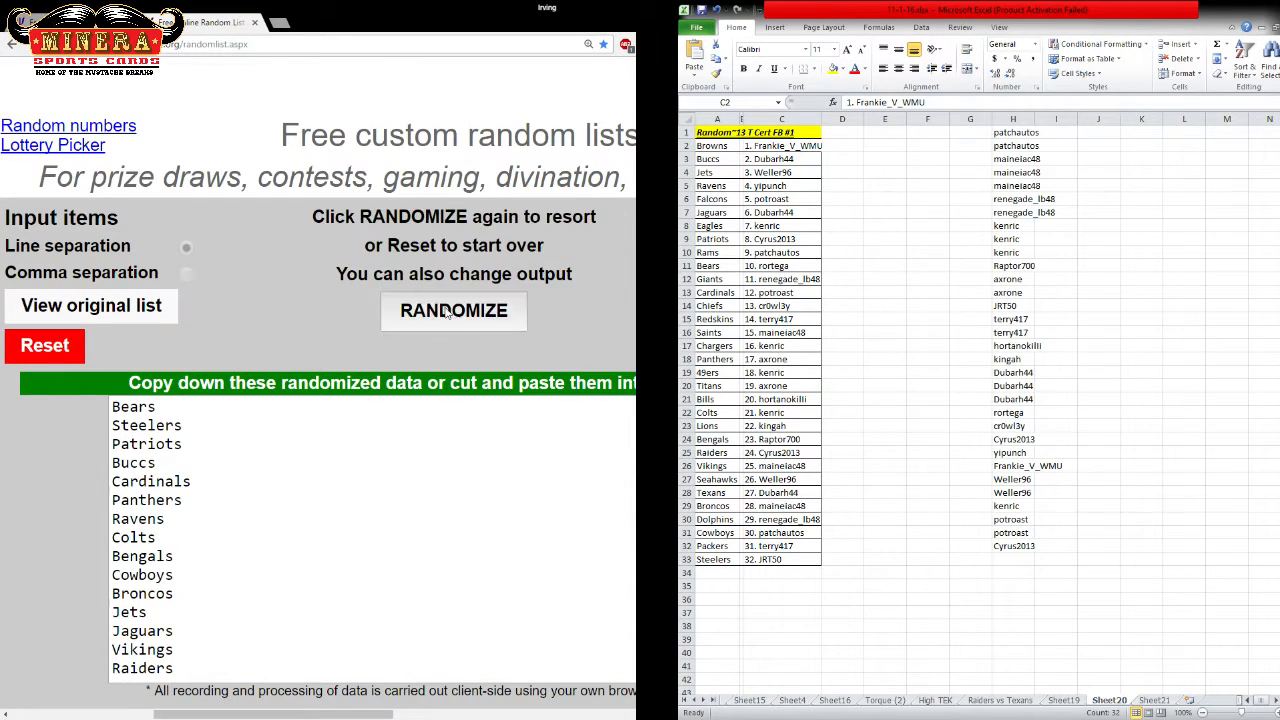
pyautogui.click(452, 310)
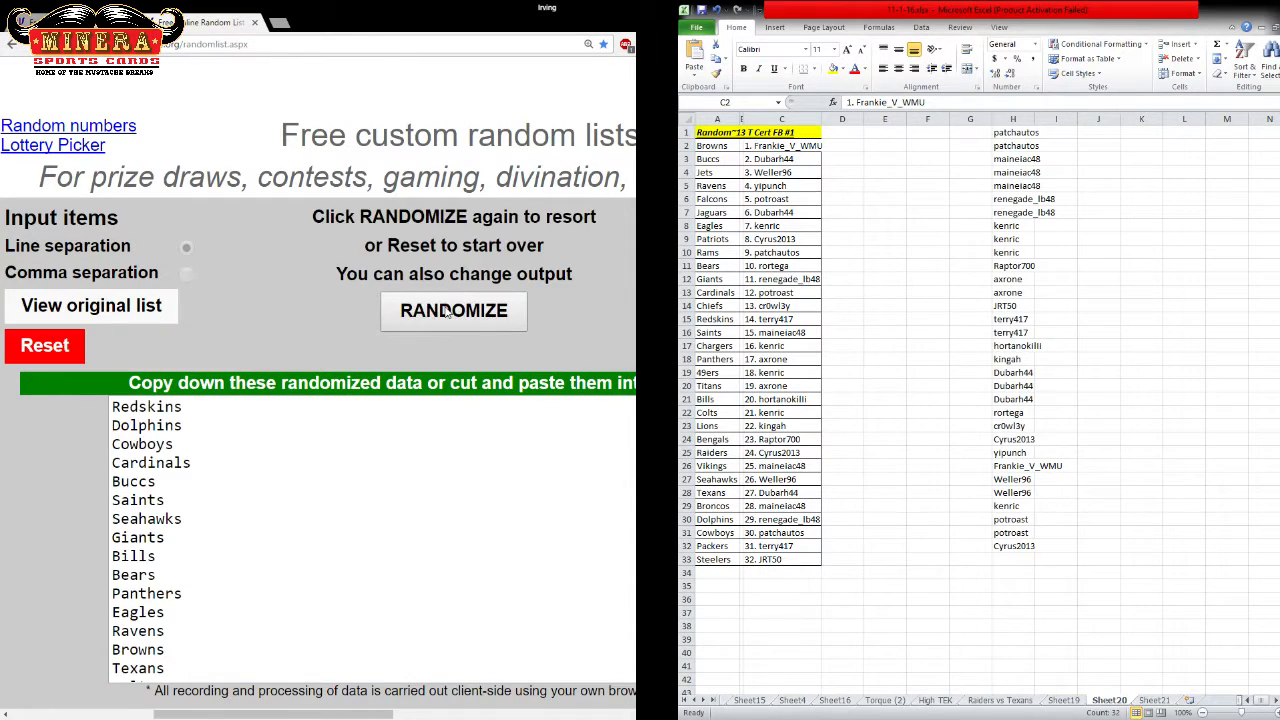
pyautogui.click(452, 312)
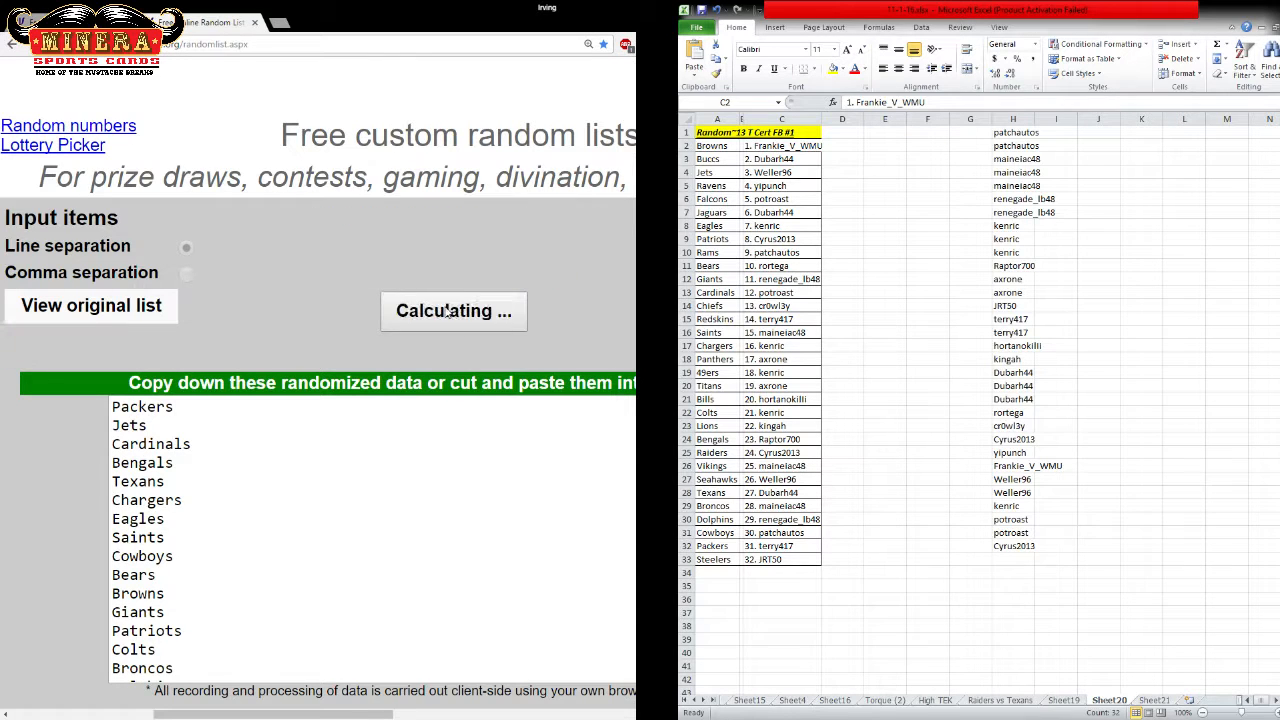
pyautogui.click(452, 312)
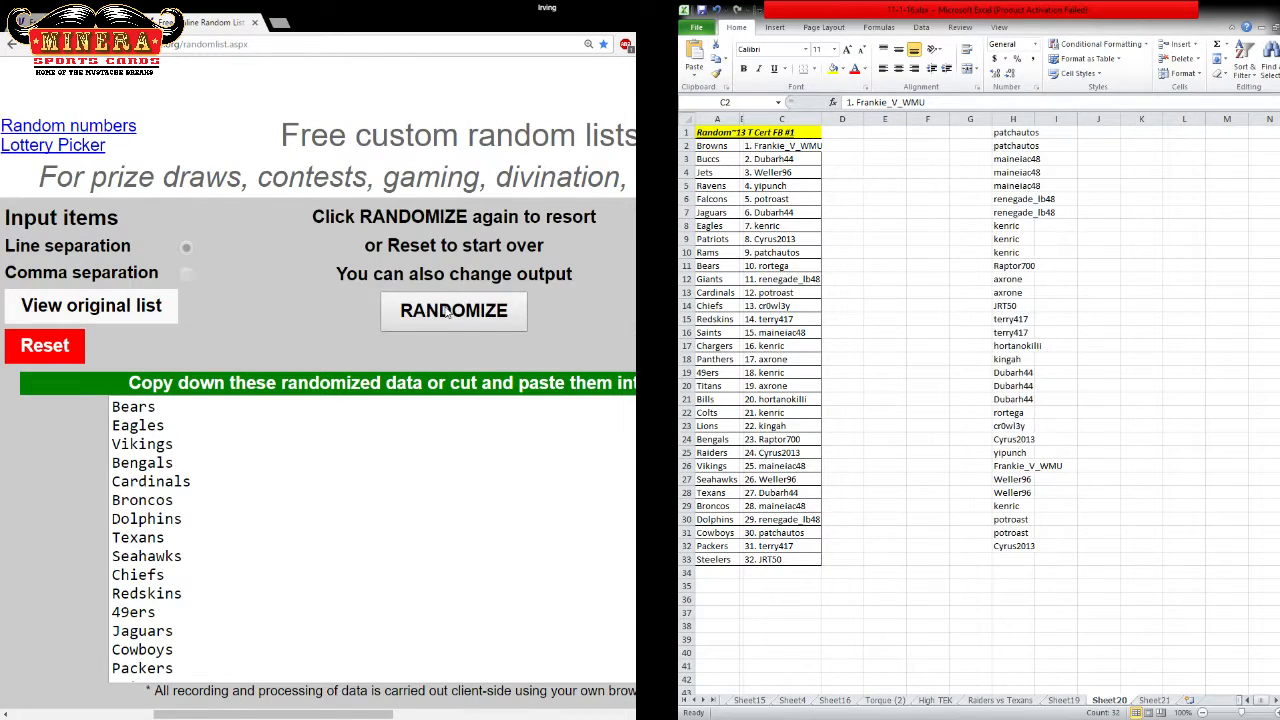
pyautogui.click(452, 310)
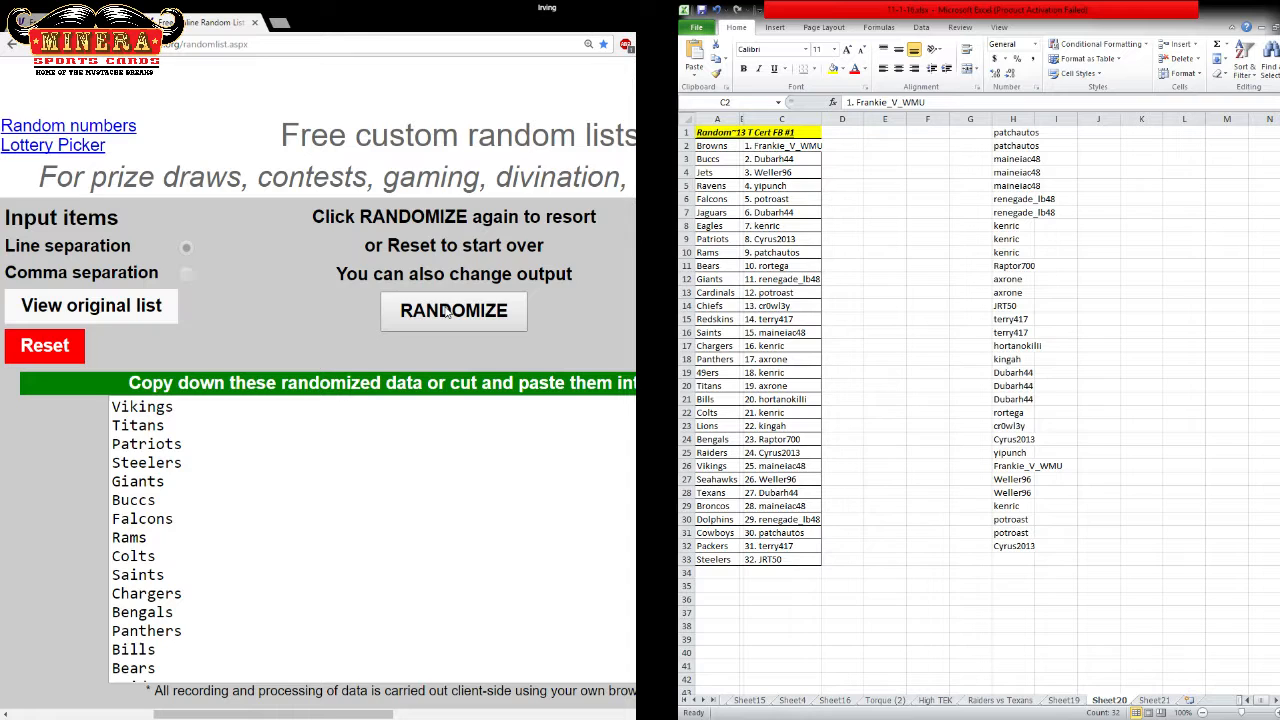
pyautogui.click(452, 310)
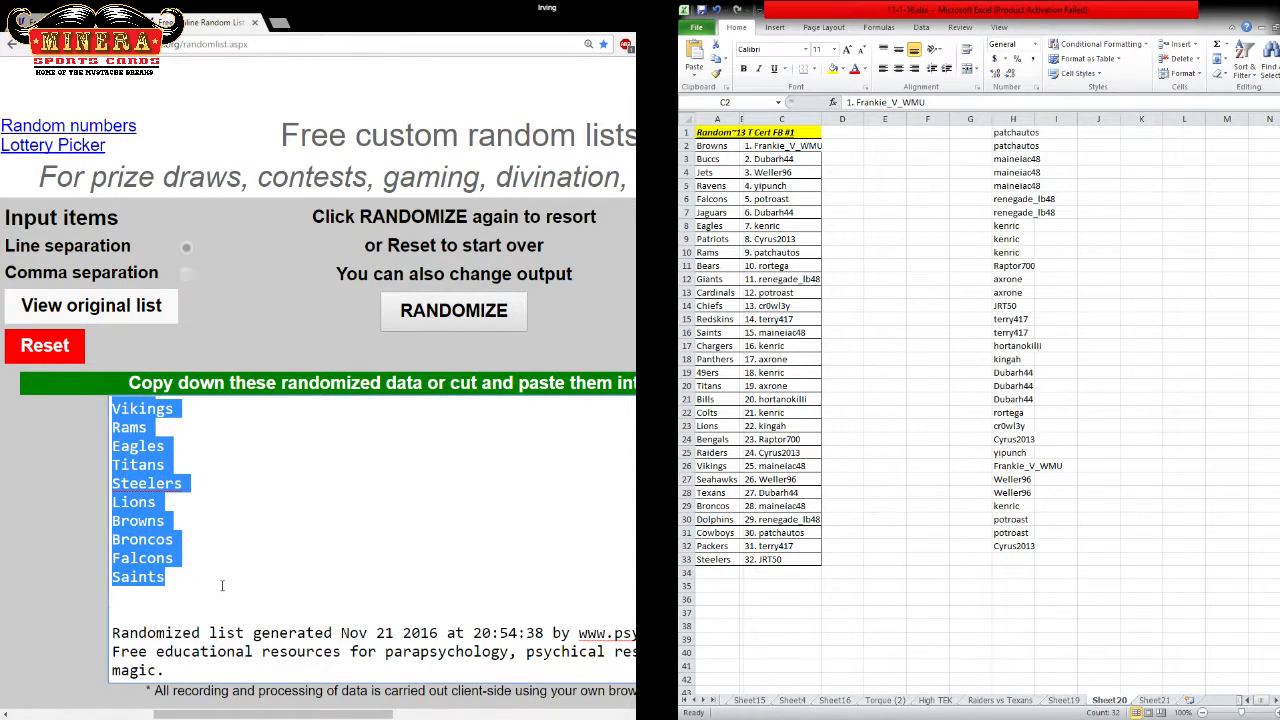
pyautogui.moveTo(208, 390)
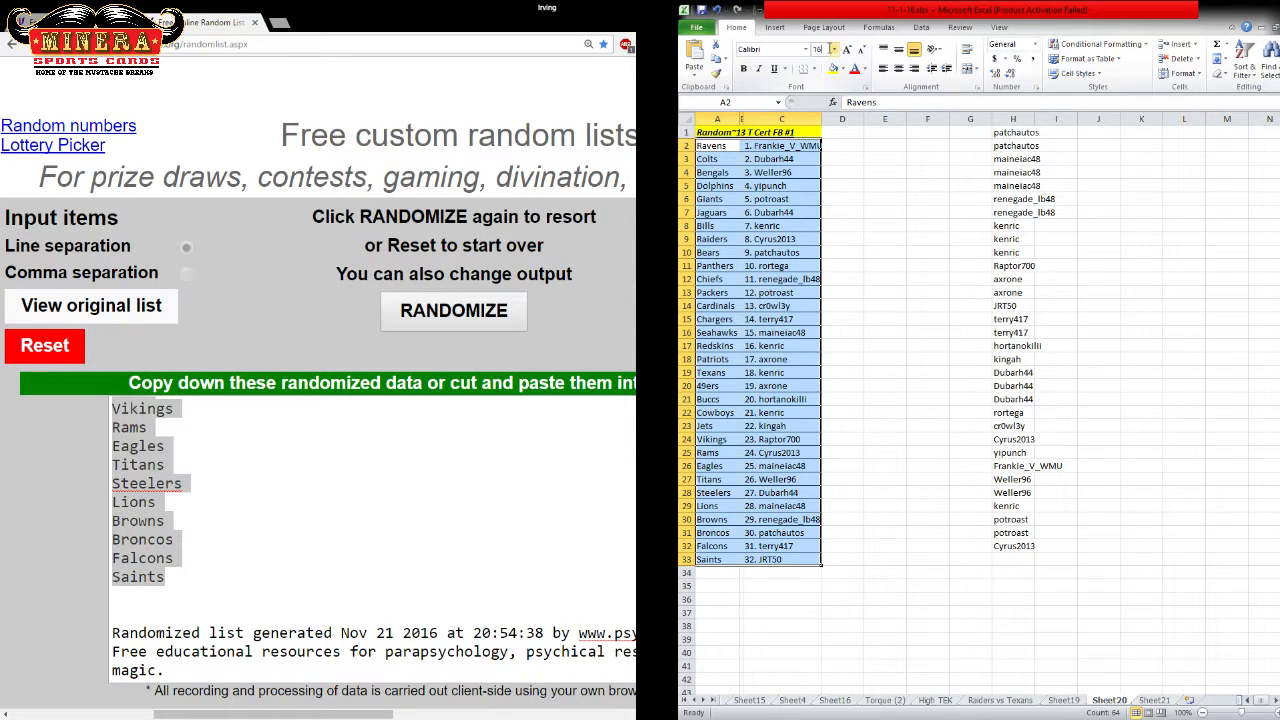
# Make the A2:C33 team-and-name pairings bold italic.
pyautogui.click(758, 68)
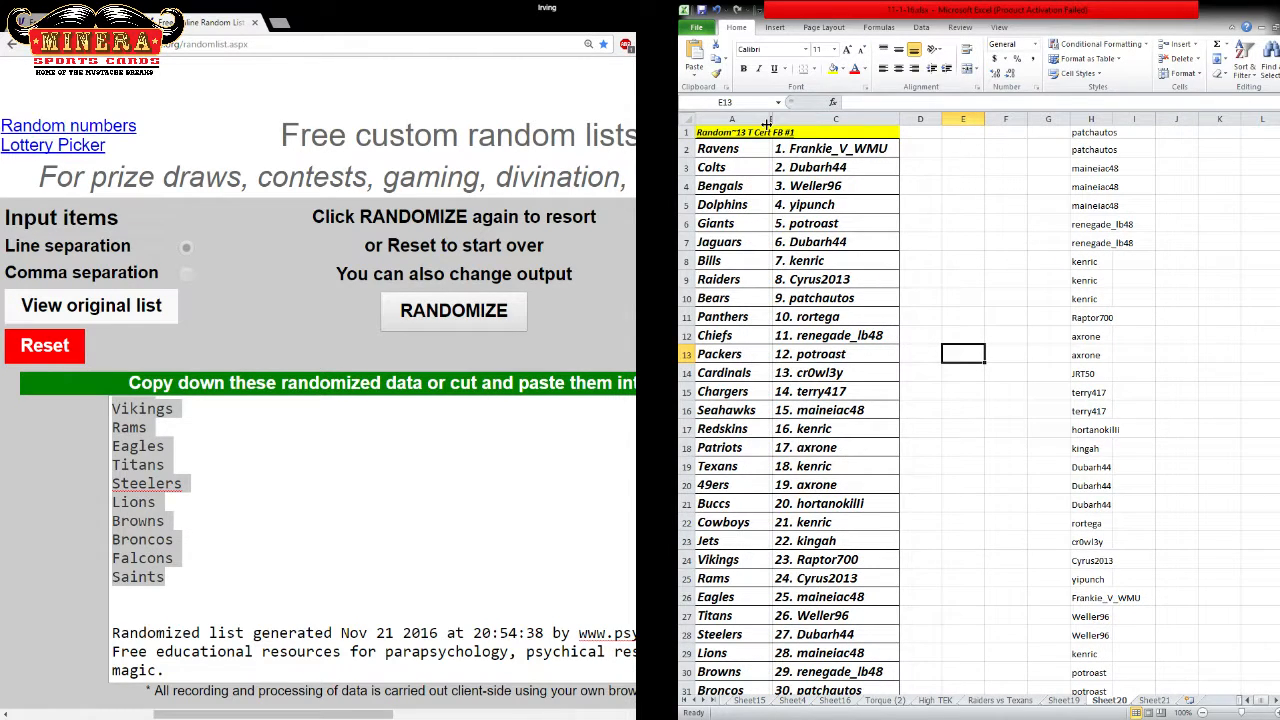
pyautogui.click(732, 168)
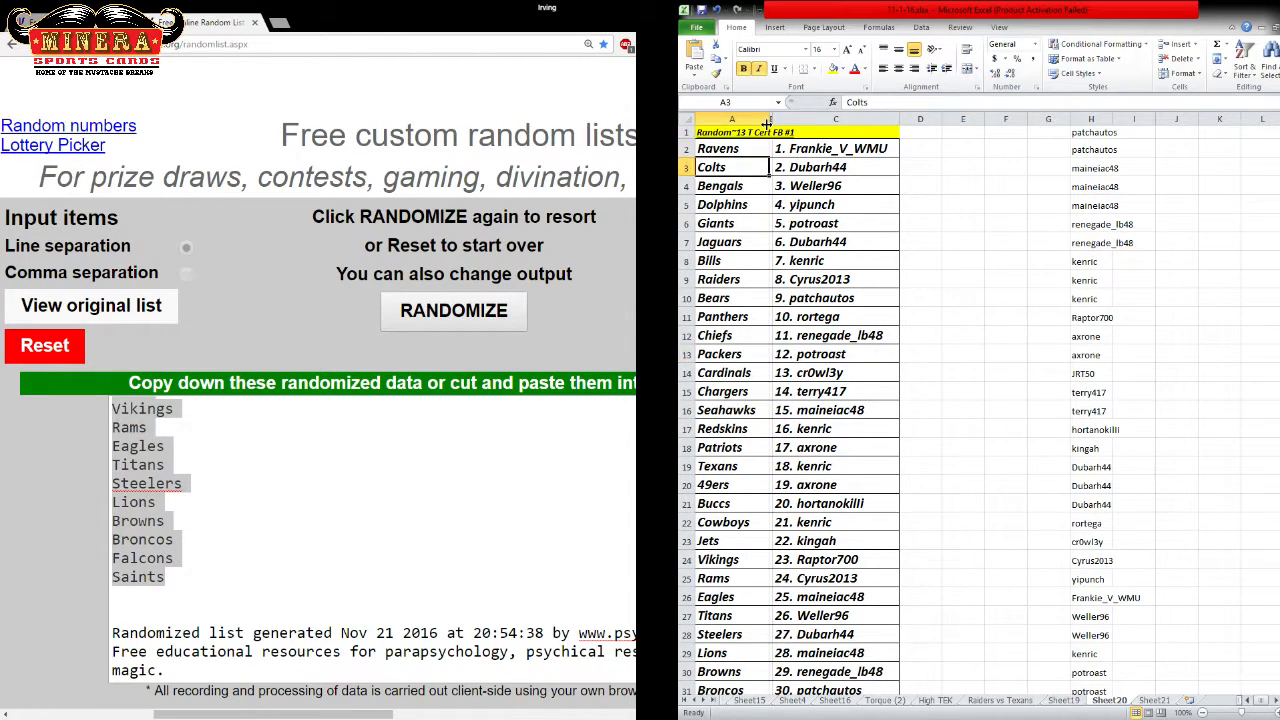
pyautogui.click(732, 184)
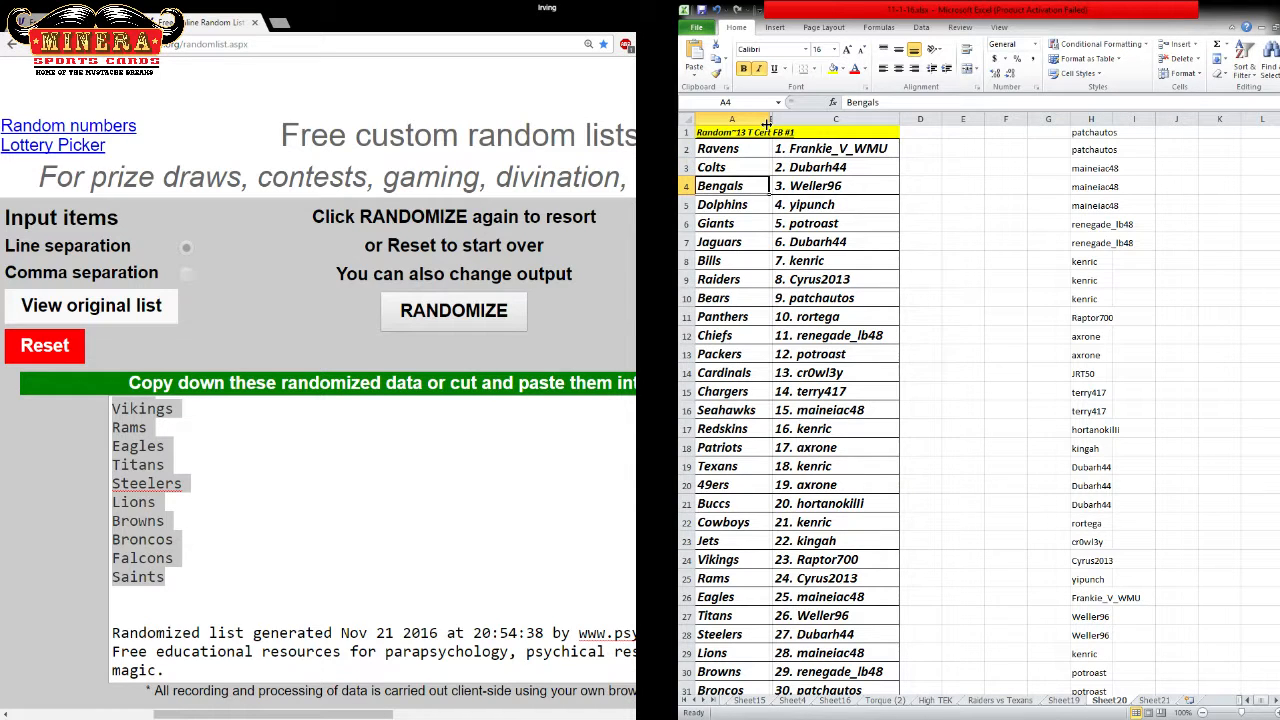
pyautogui.click(720, 224)
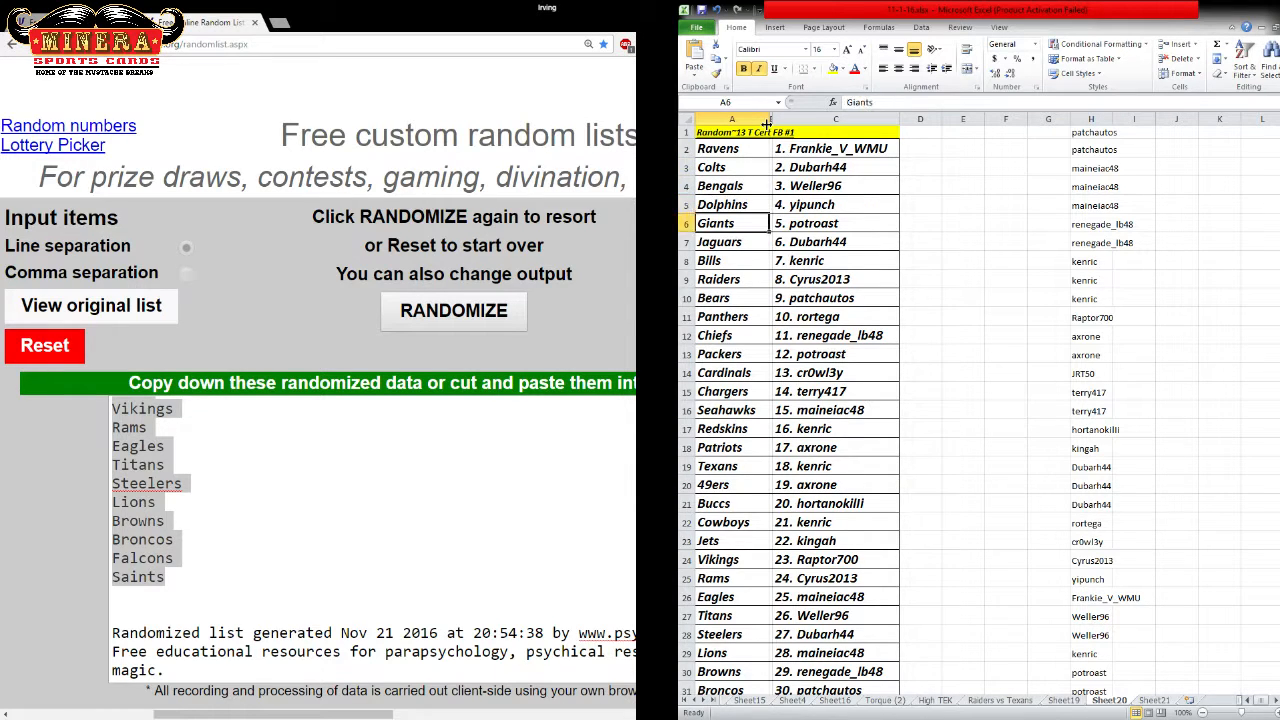
pyautogui.click(716, 240)
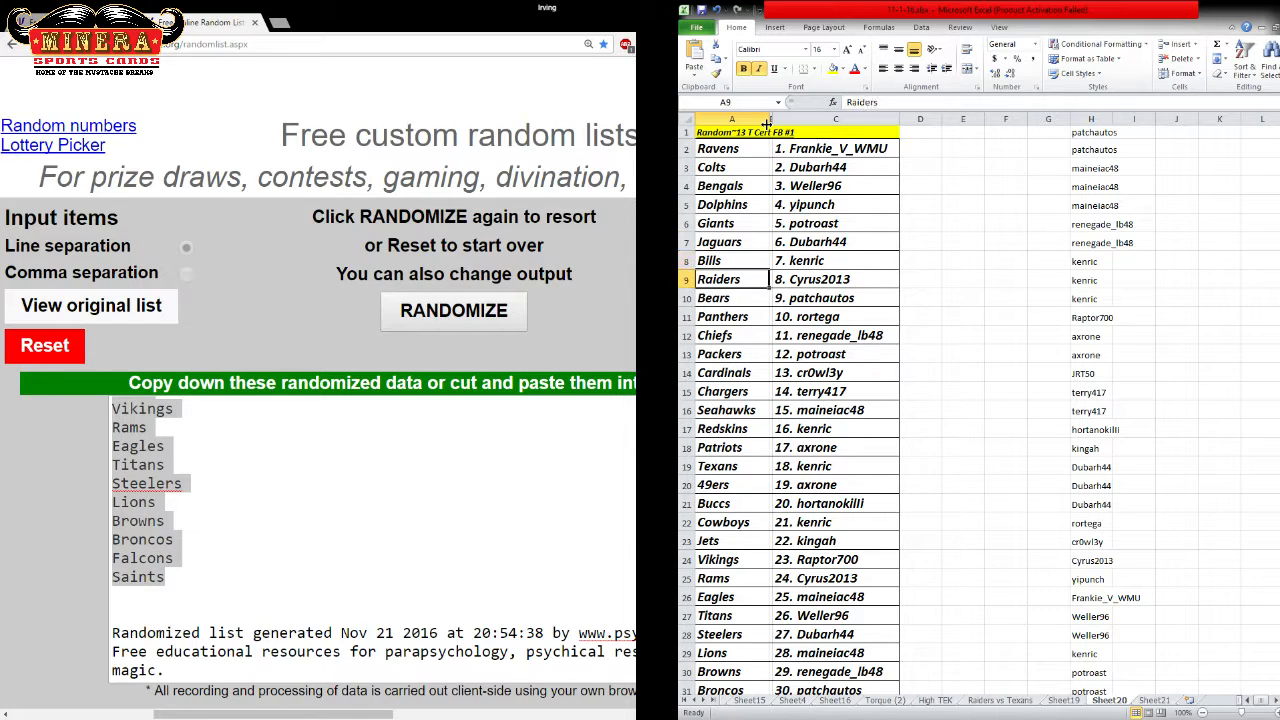
pyautogui.click(712, 296)
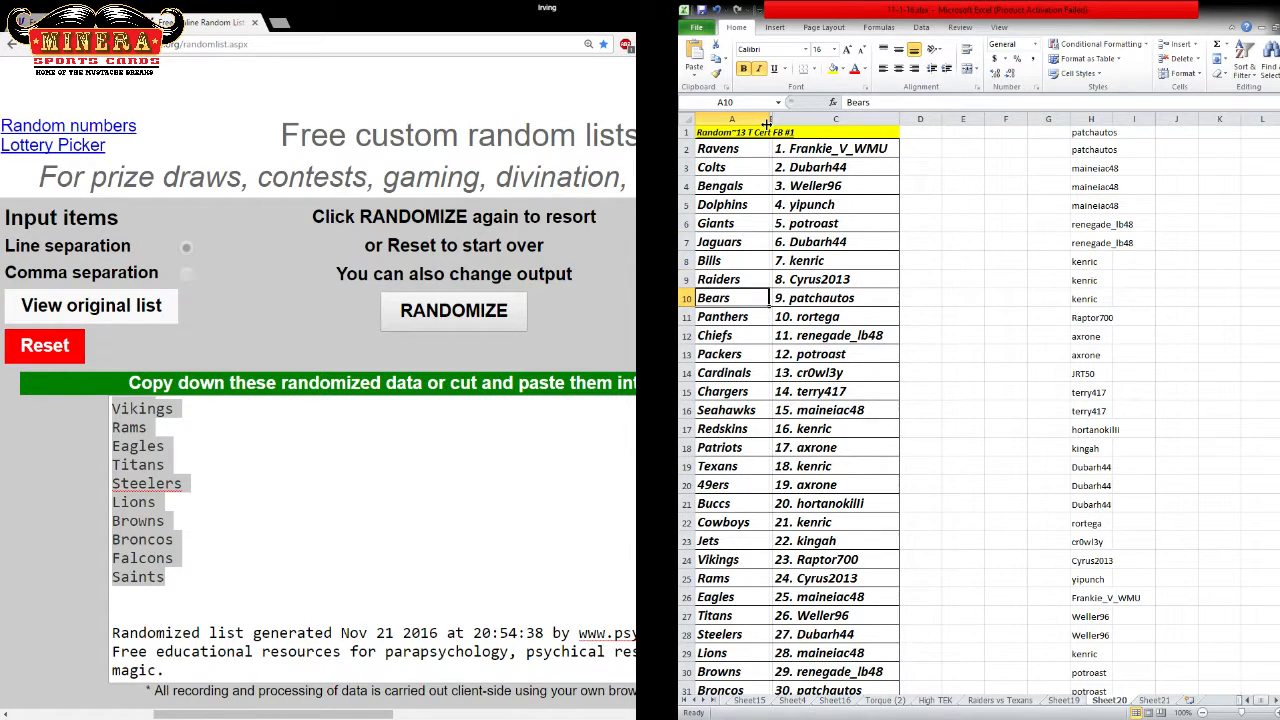
pyautogui.click(722, 316)
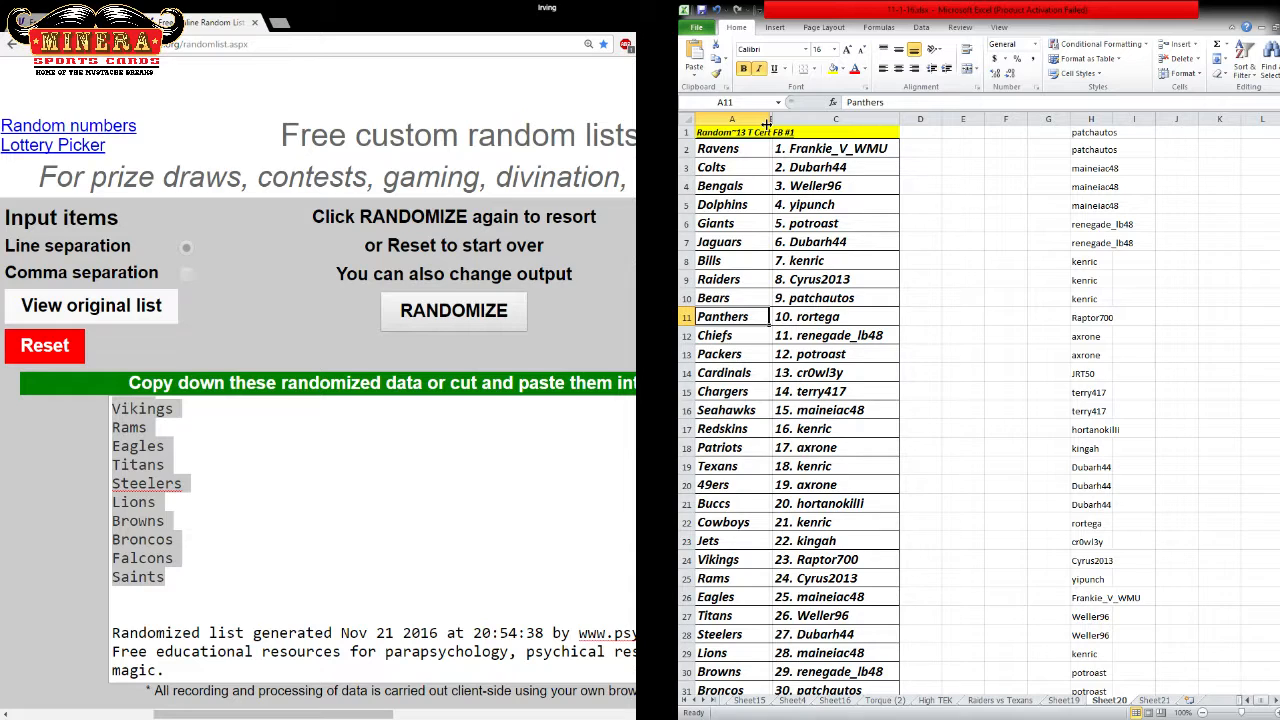
pyautogui.click(732, 336)
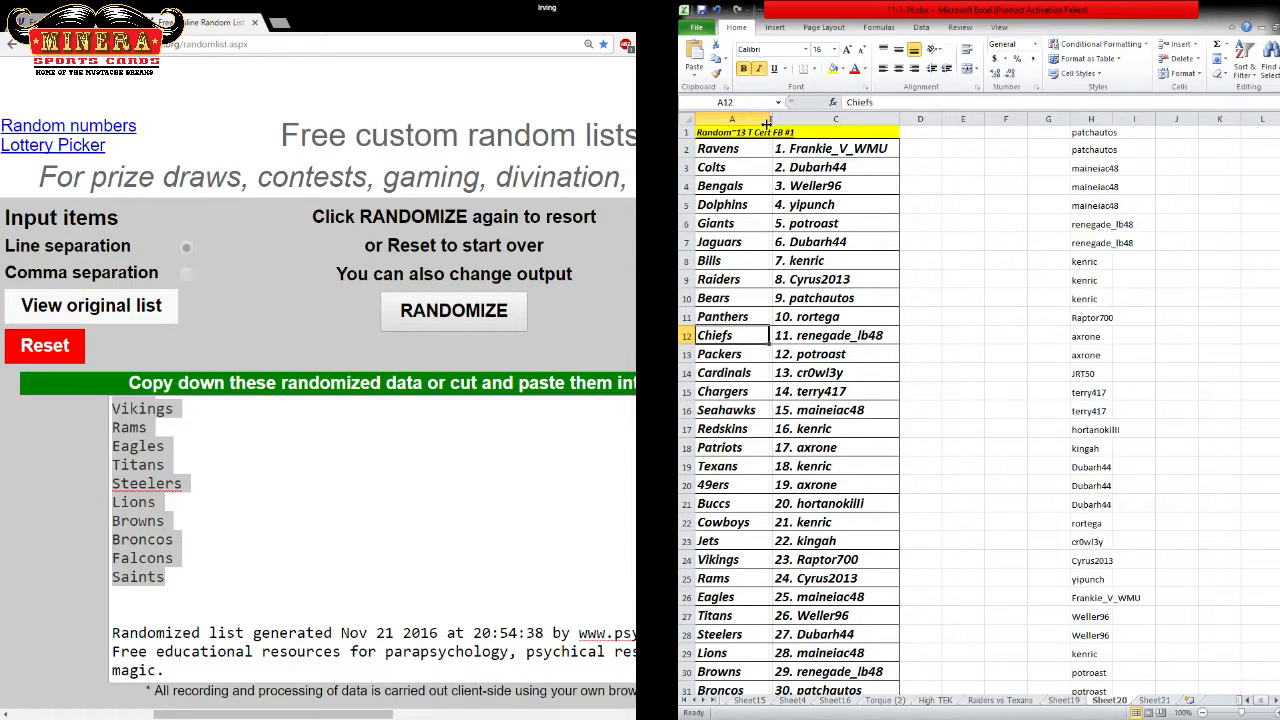
pyautogui.click(732, 352)
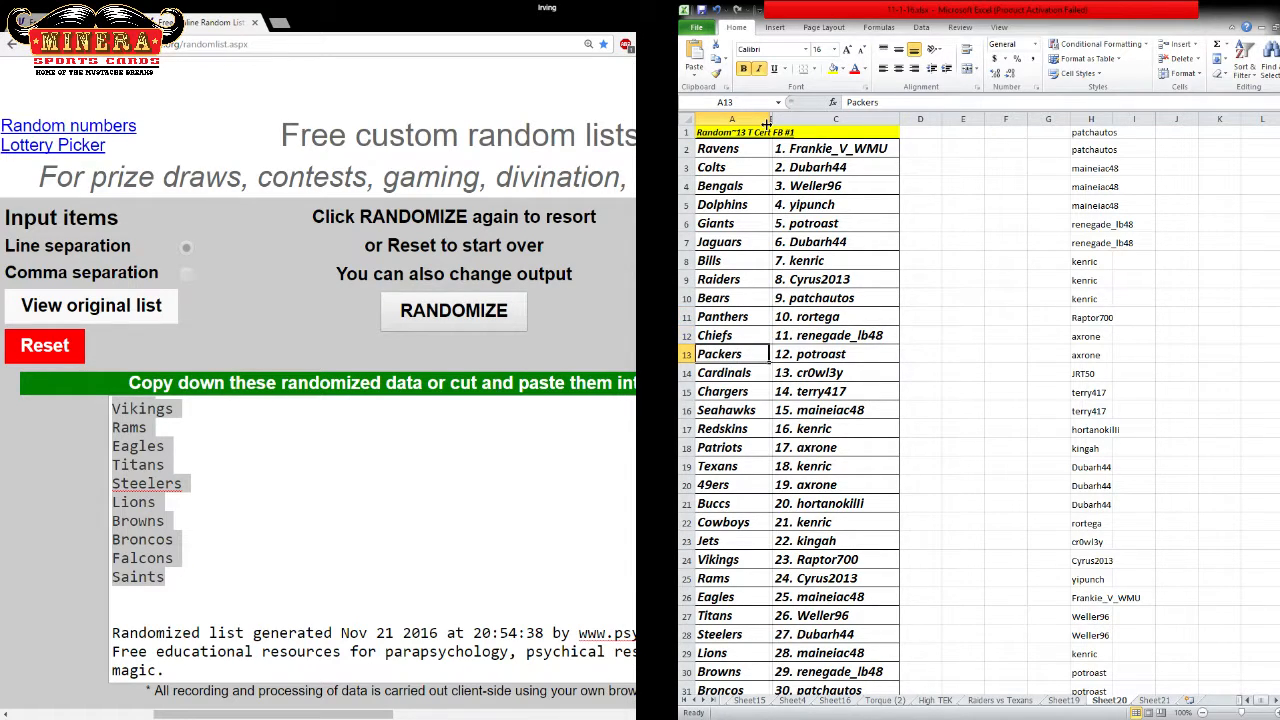
pyautogui.click(722, 390)
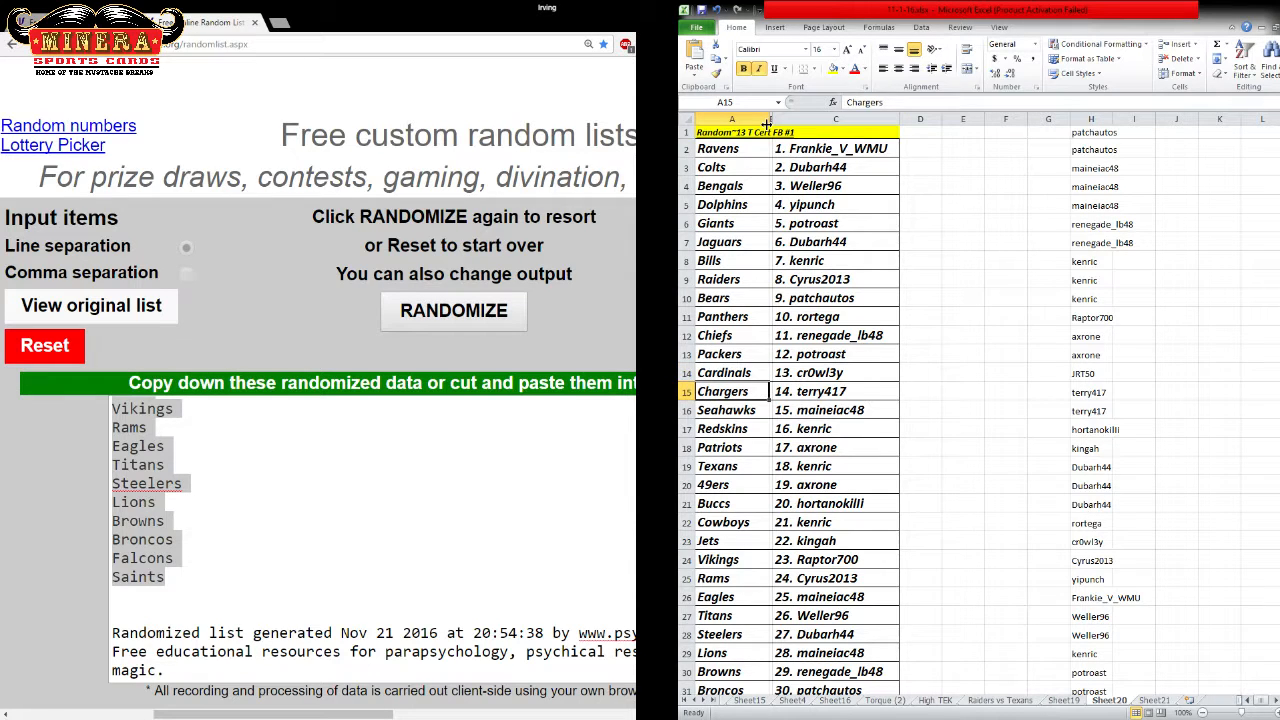
pyautogui.click(728, 410)
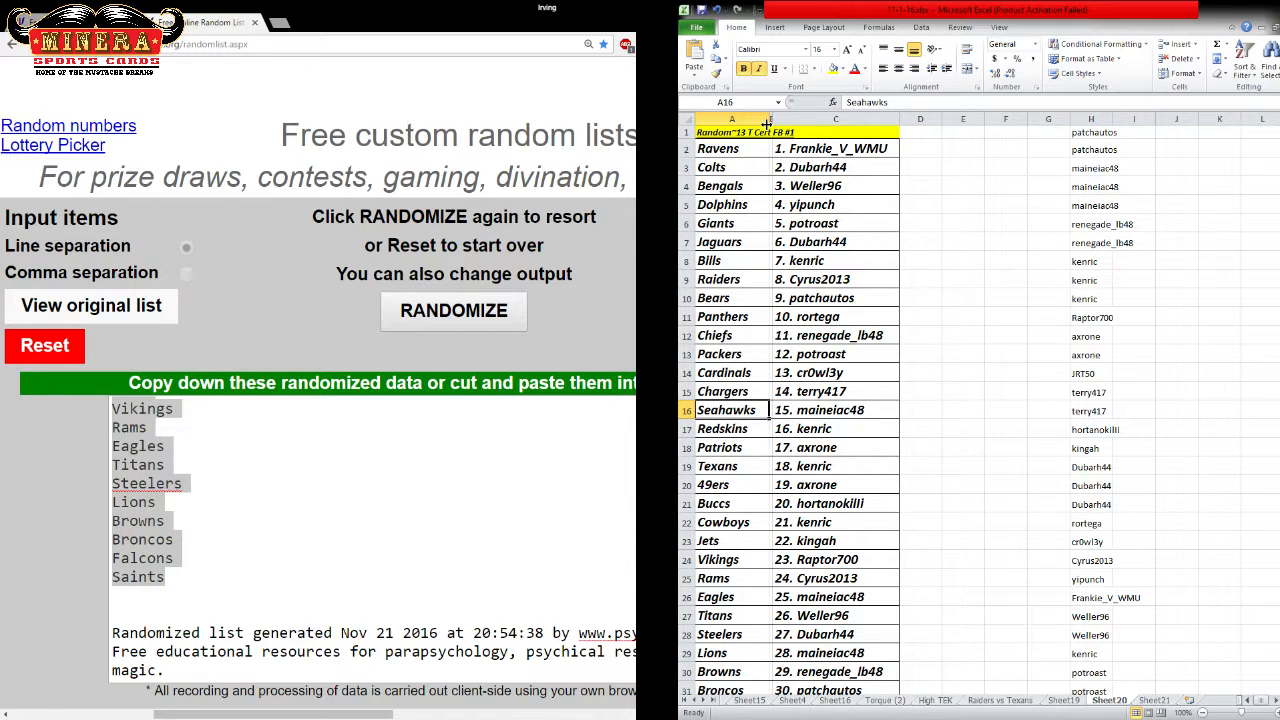
pyautogui.click(720, 448)
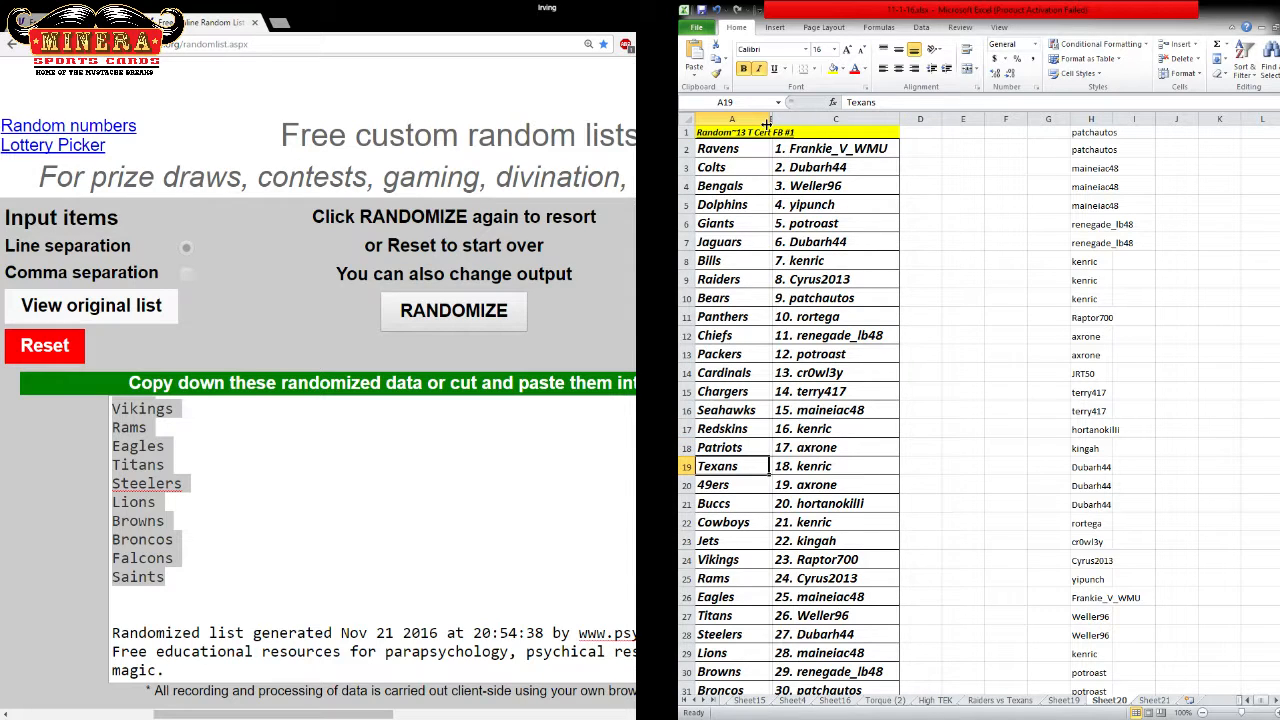
pyautogui.click(714, 504)
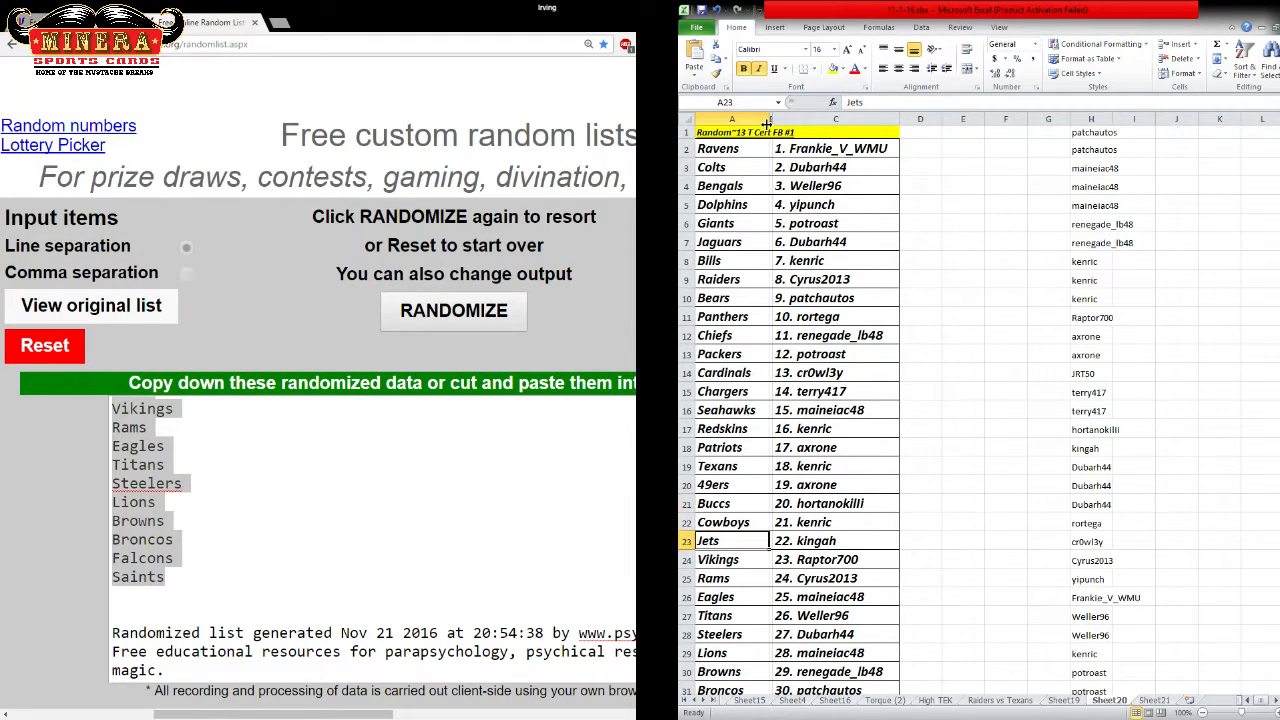
pyautogui.click(712, 578)
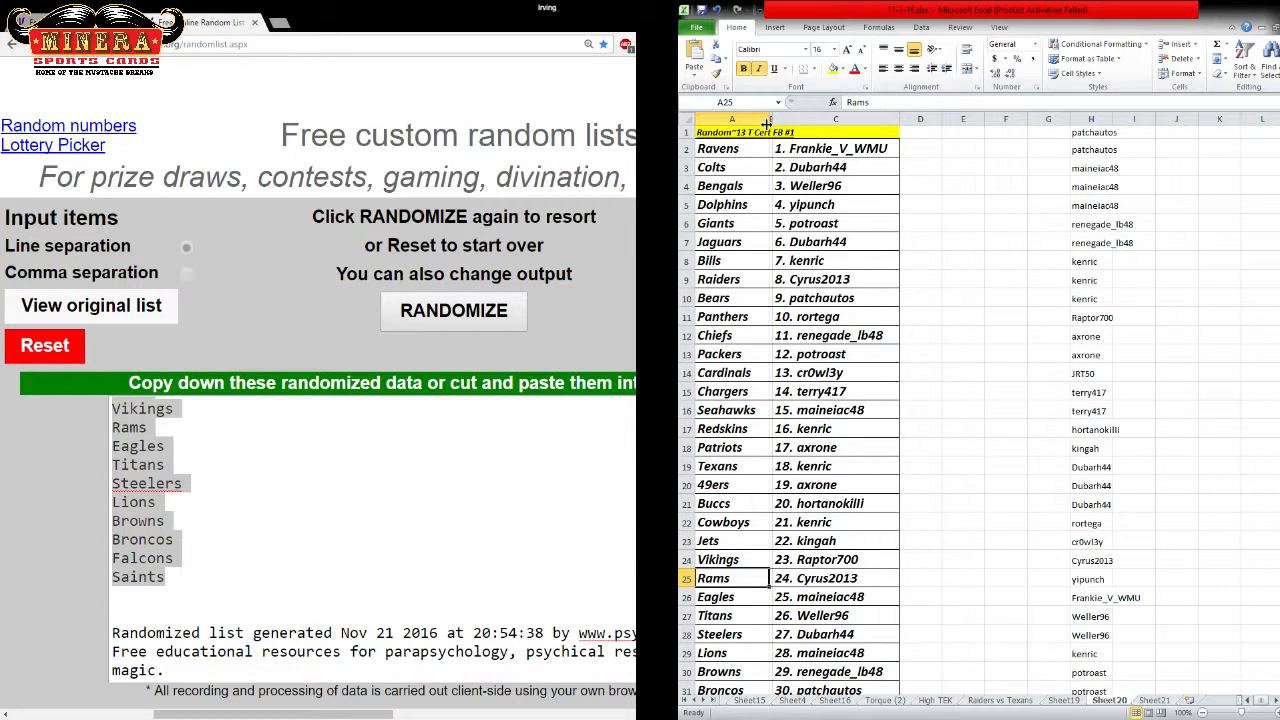
pyautogui.click(712, 596)
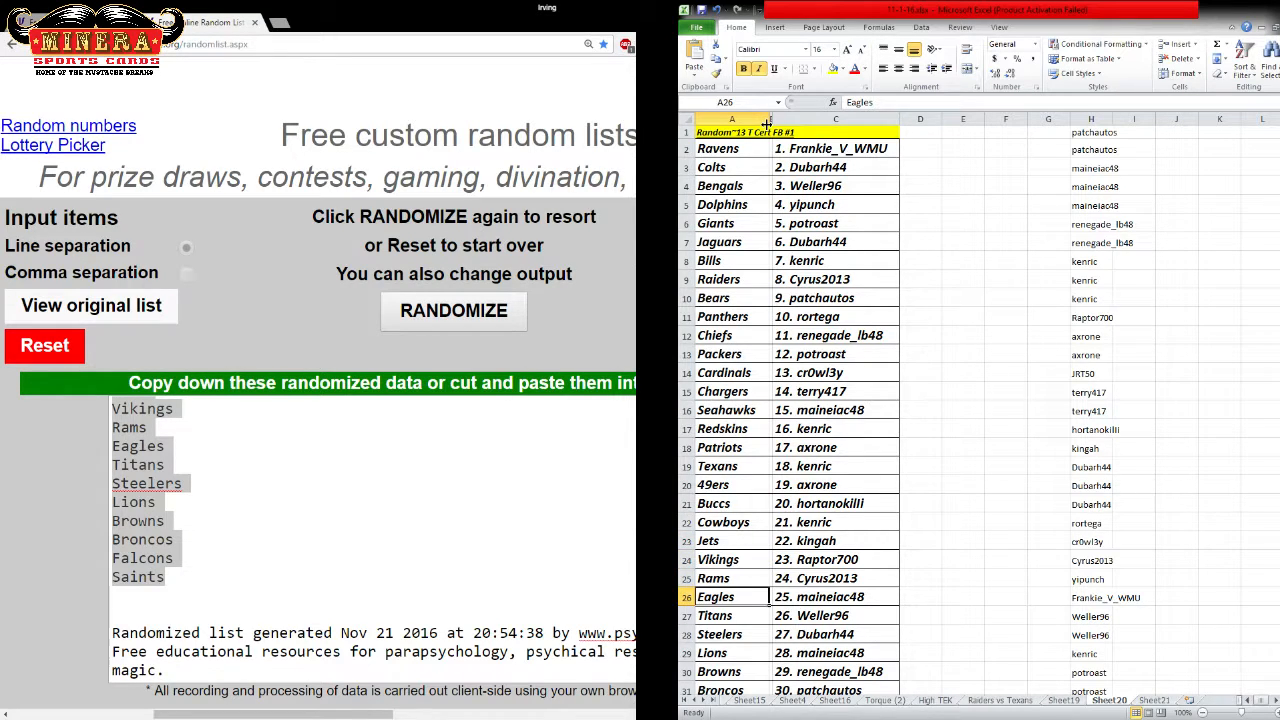
pyautogui.click(732, 616)
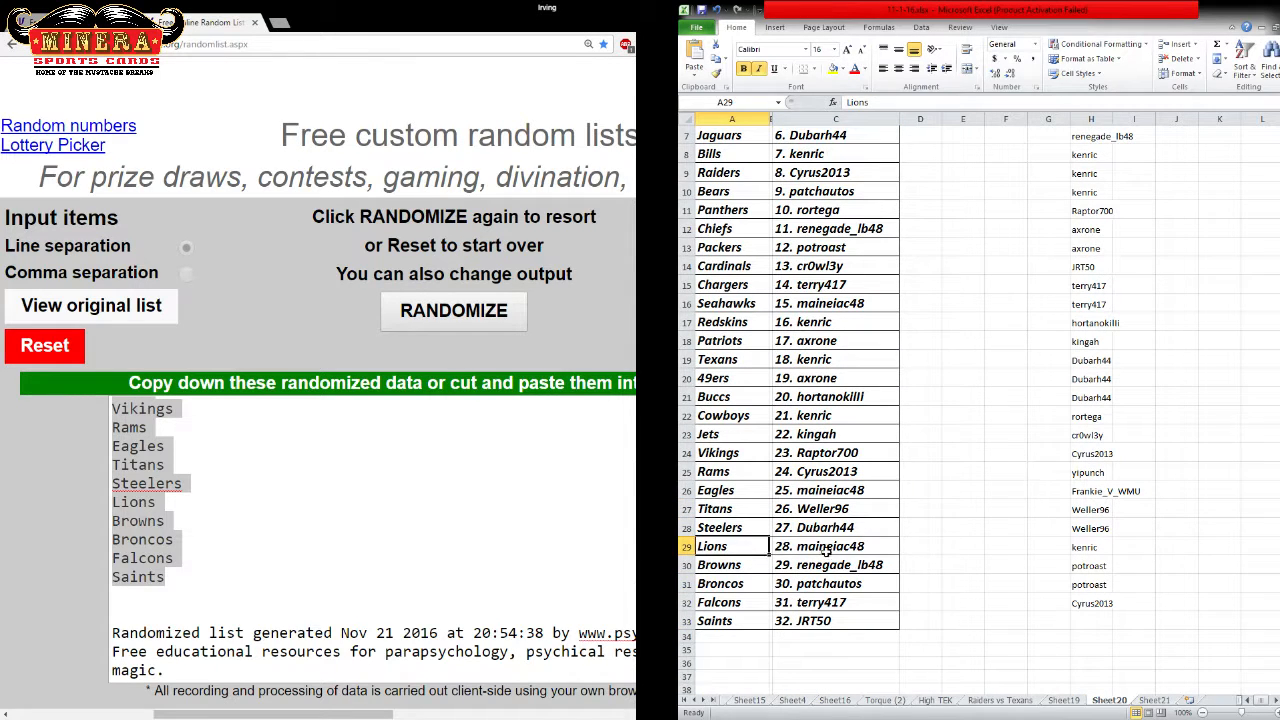
pyautogui.click(720, 584)
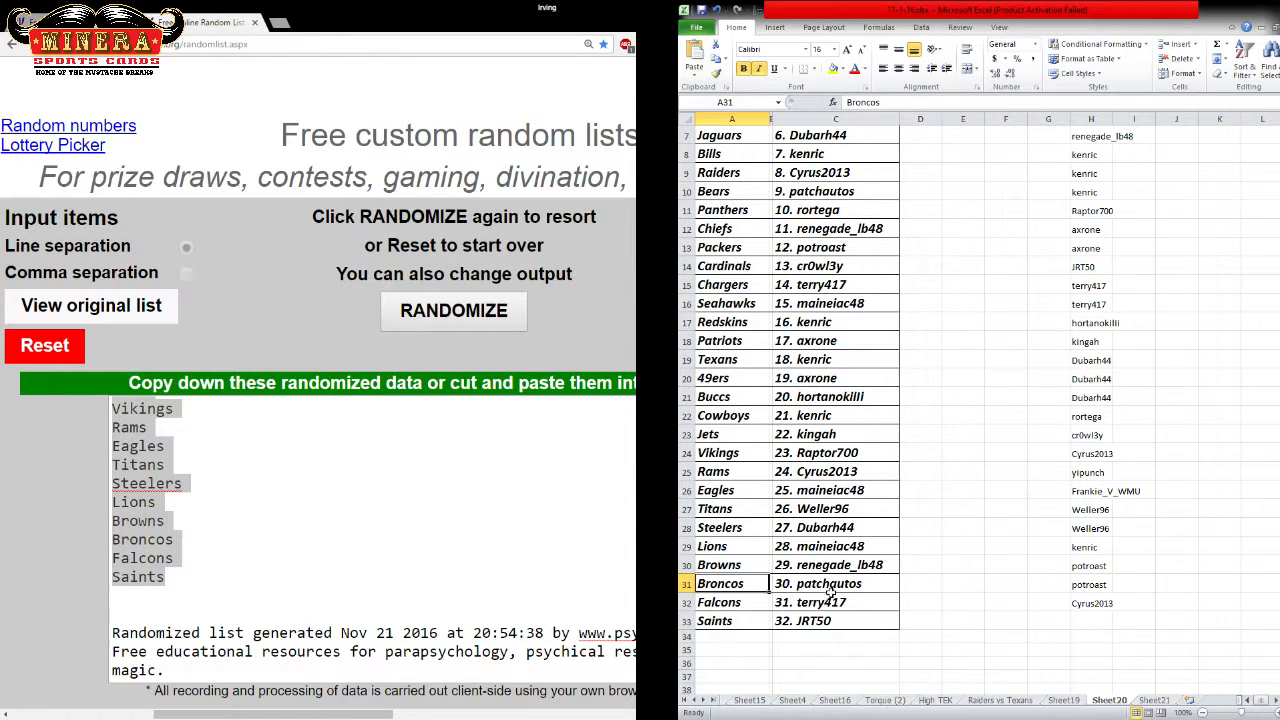
pyautogui.click(732, 490)
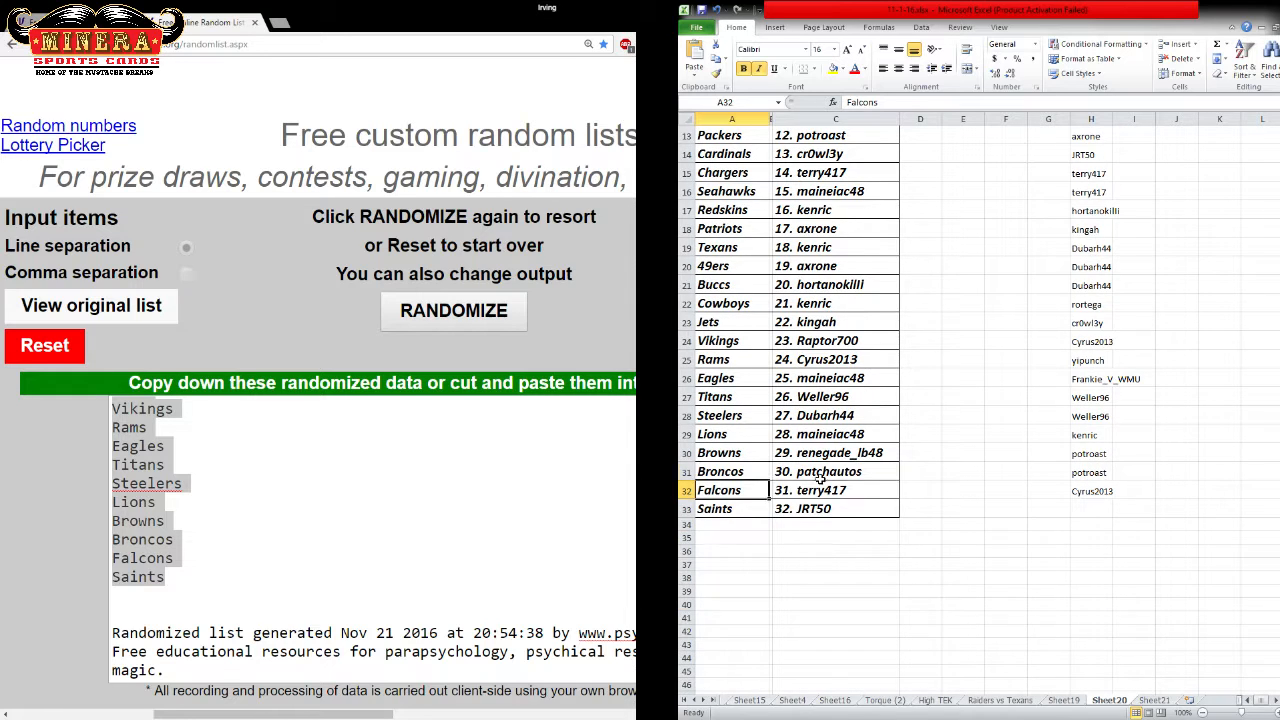
pyautogui.click(836, 508)
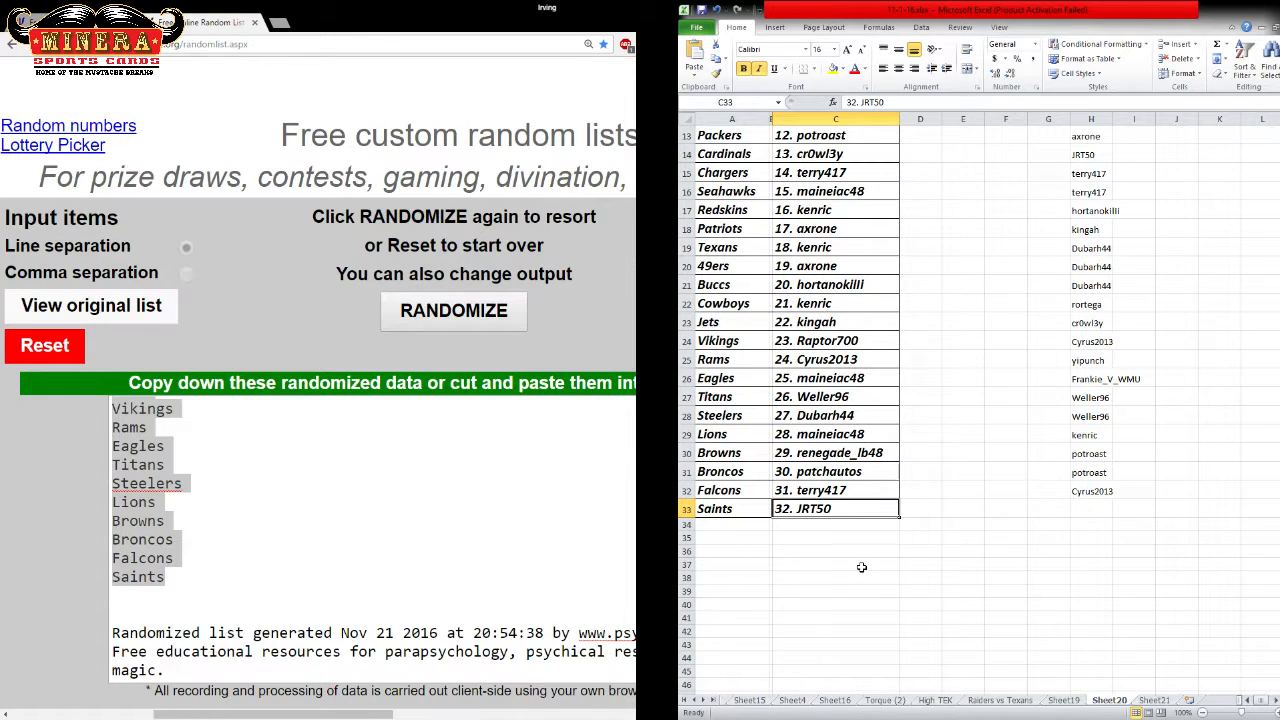